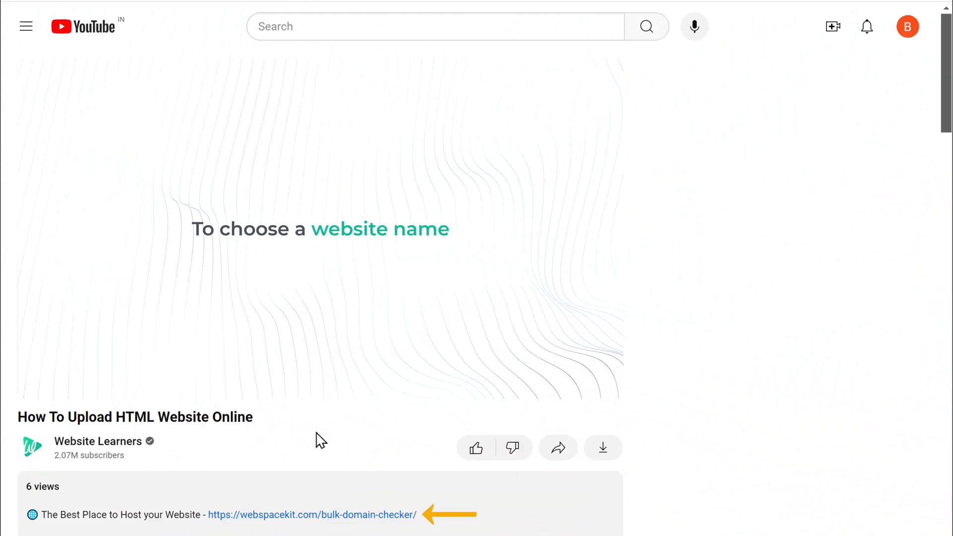
# Step: Follow the webspacekit.com domain-checker link from the video description
pyautogui.click(312, 515)
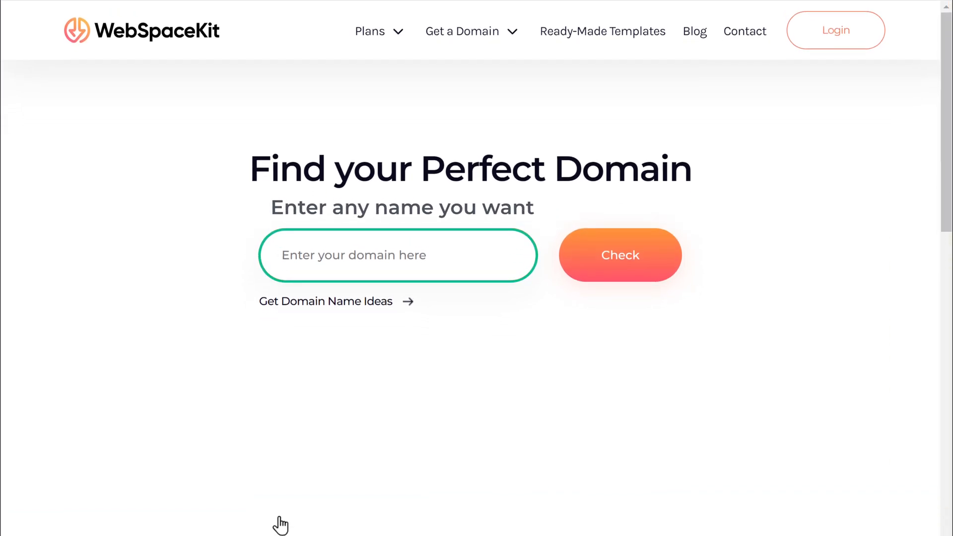
# Step: Check availability of portfoliopixel.com in the domain checker
pyautogui.click(398, 255)
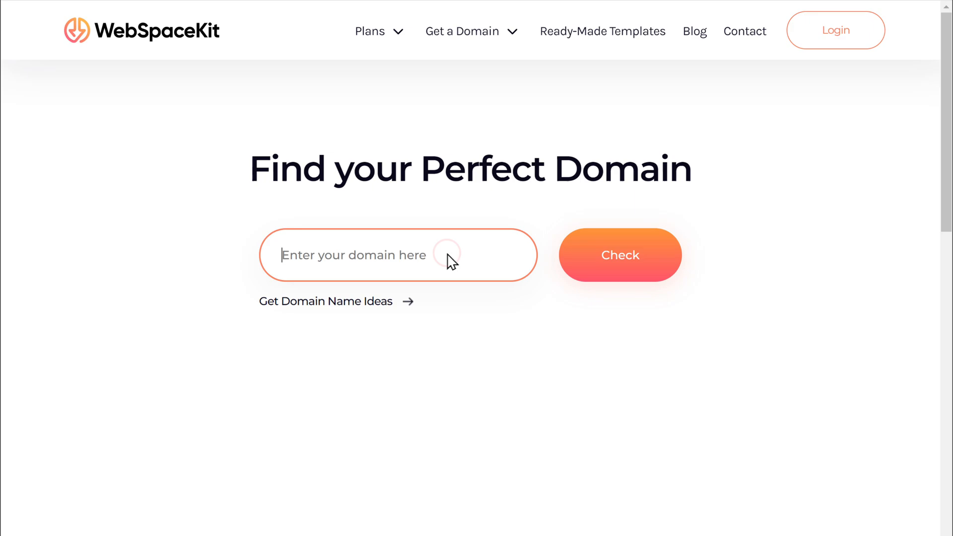
pyautogui.write('portfoliopixel.com')
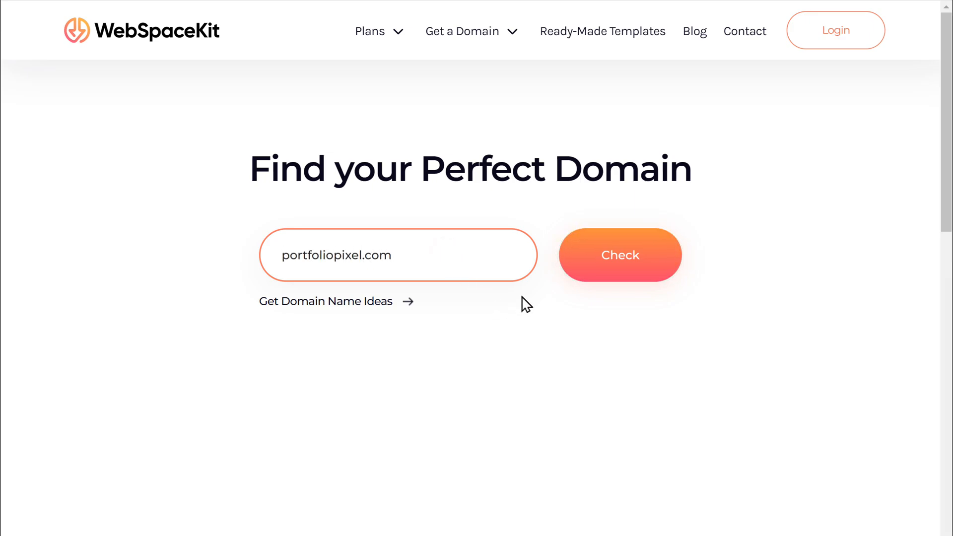
pyautogui.click(620, 255)
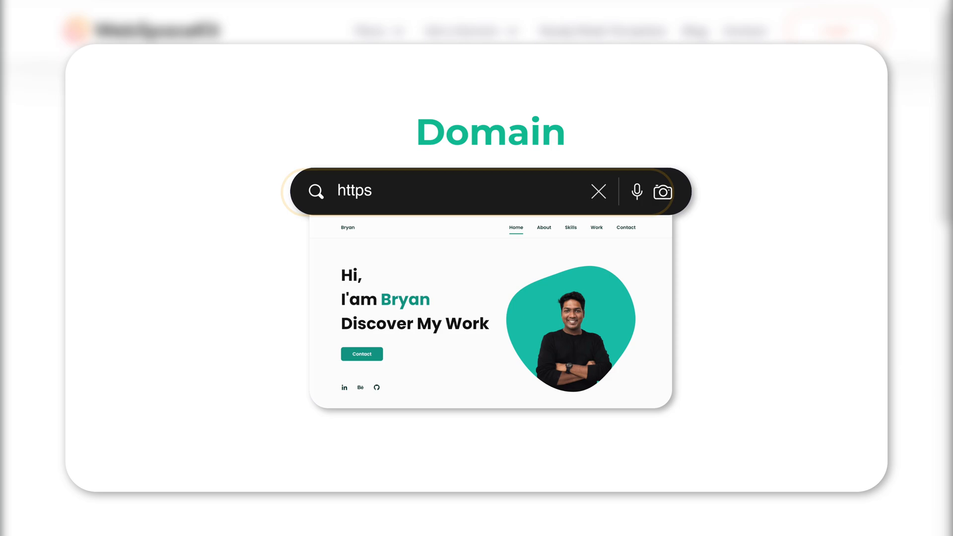
pyautogui.write('://yourdomain.com')
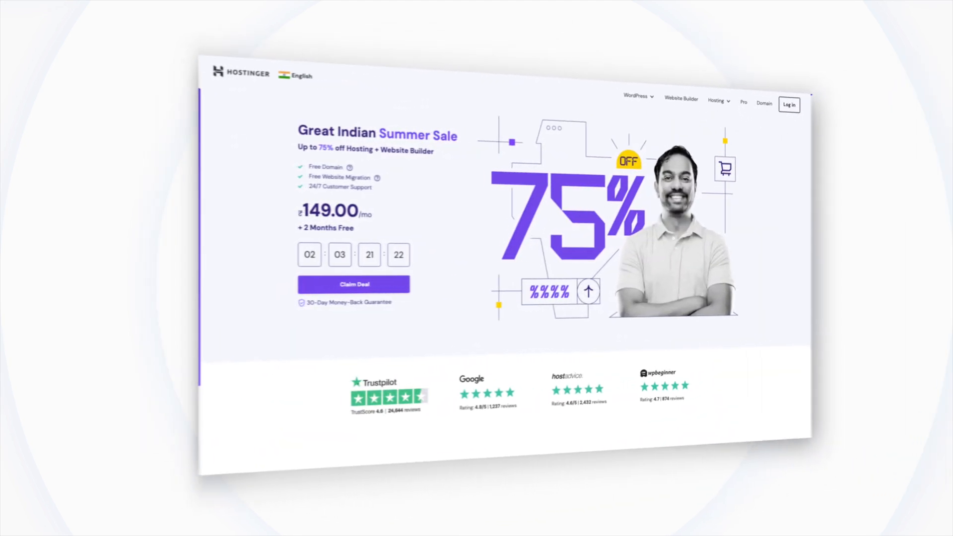
pyautogui.click(354, 284)
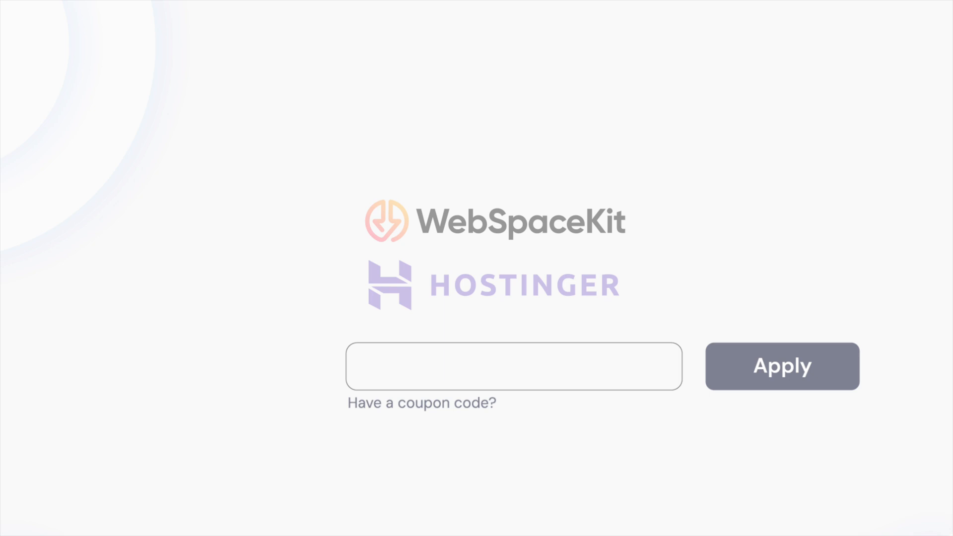
pyautogui.write('WL')
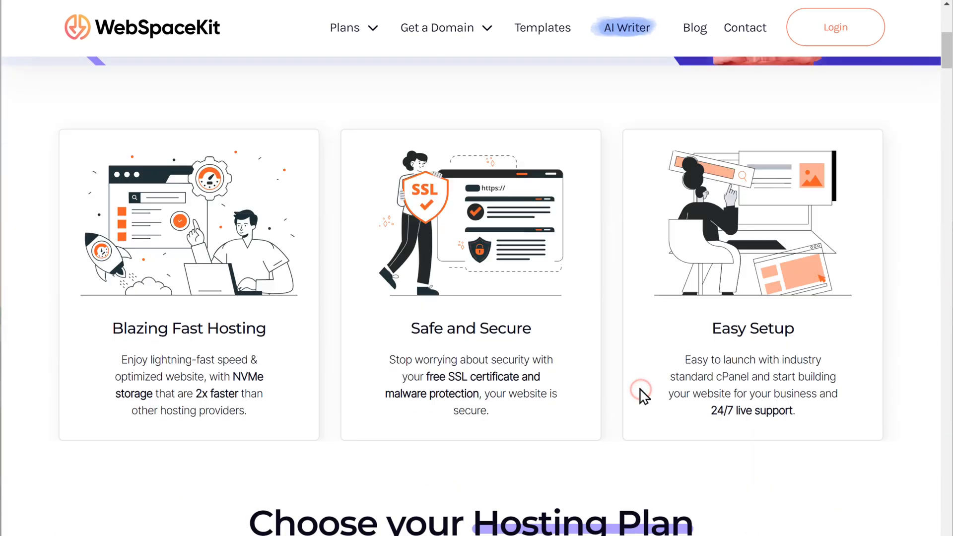
# Step: Add the Starter hosting plan to the cart
pyautogui.scroll(-3)
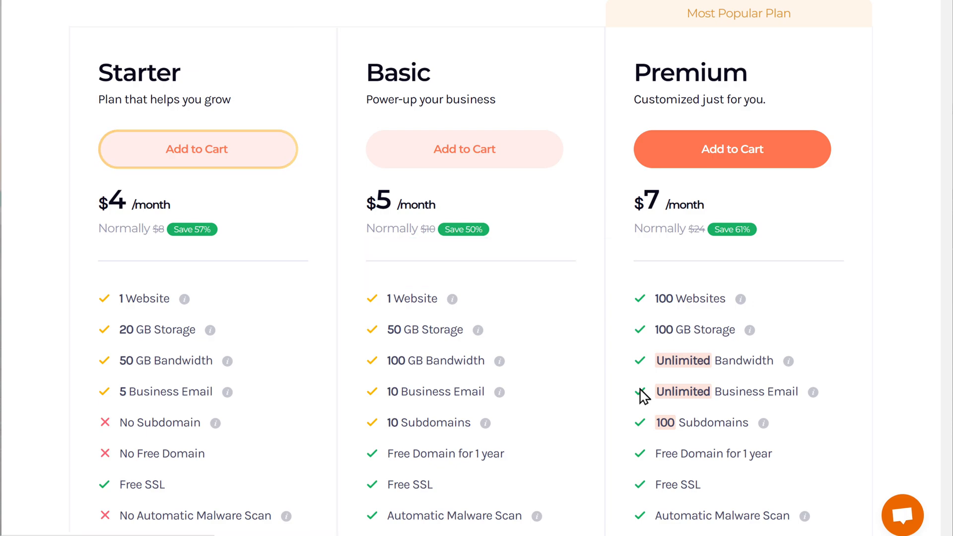
pyautogui.click(197, 149)
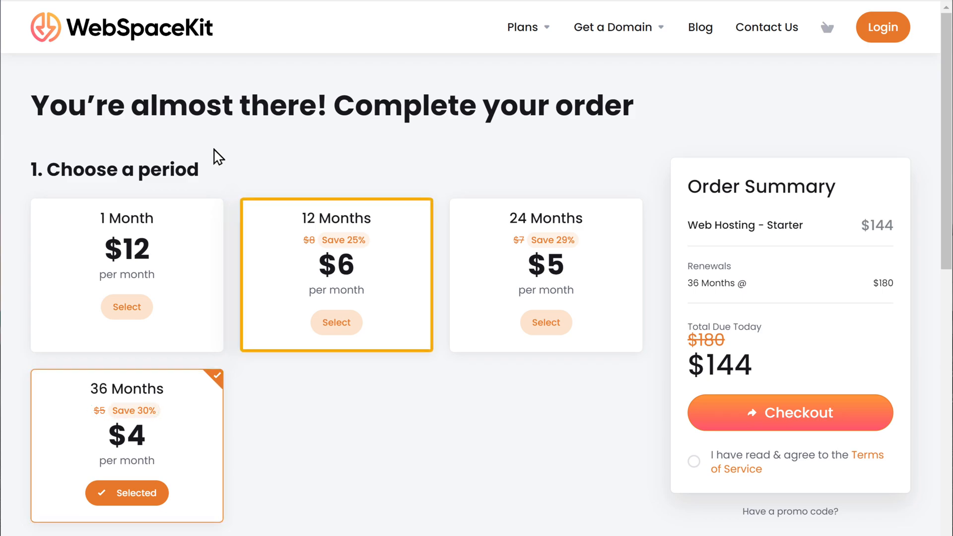
# Step: Choose the 12-month billing period and add the portfoliopixel.com domain to the order
pyautogui.click(337, 322)
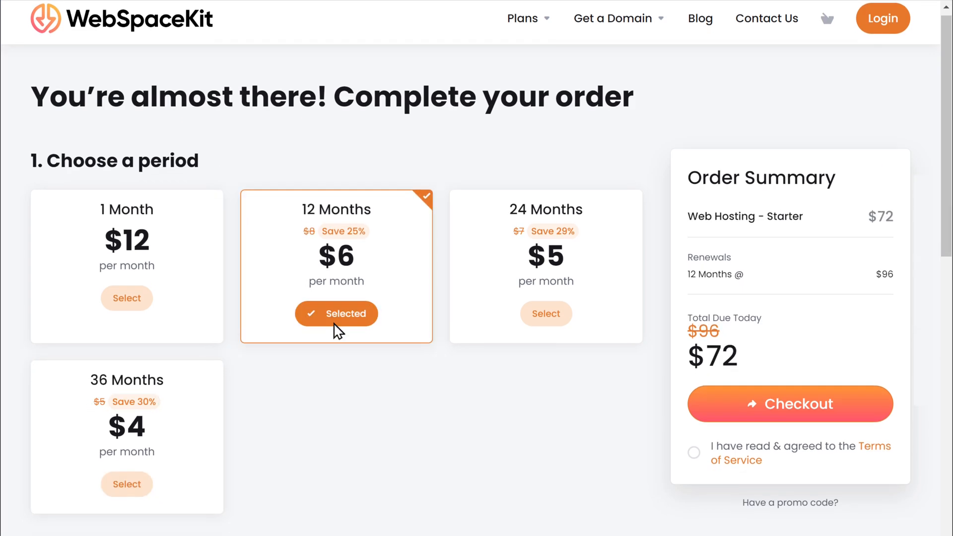
pyautogui.scroll(-3)
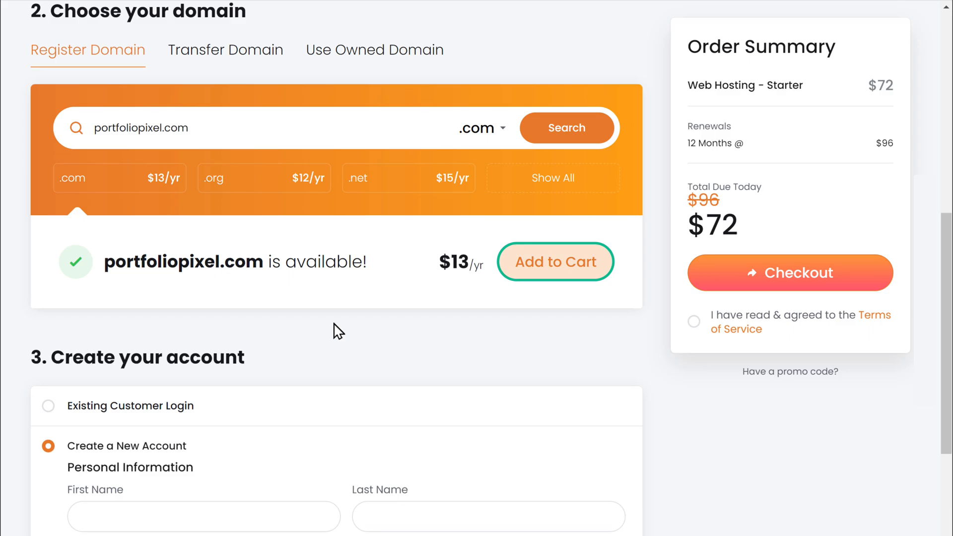
pyautogui.click(555, 261)
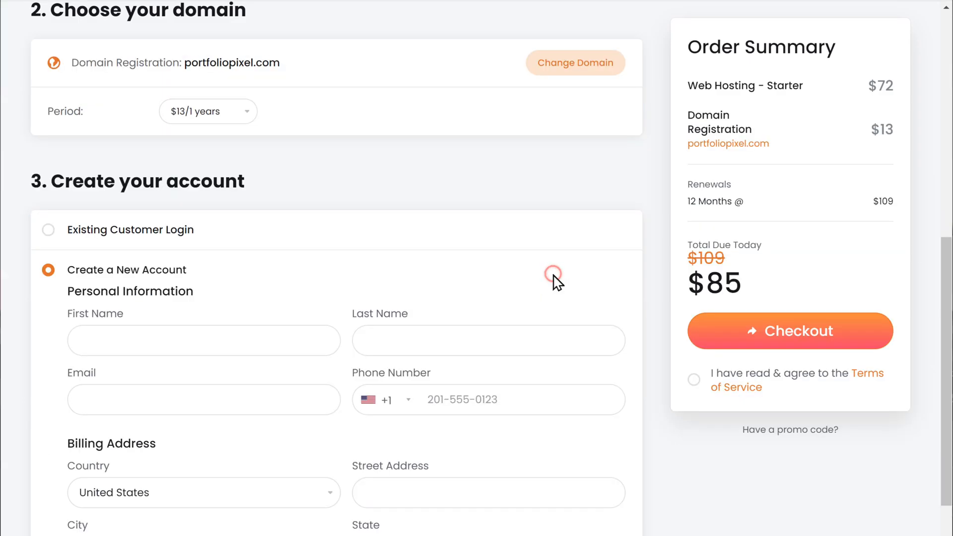
pyautogui.scroll(-3)
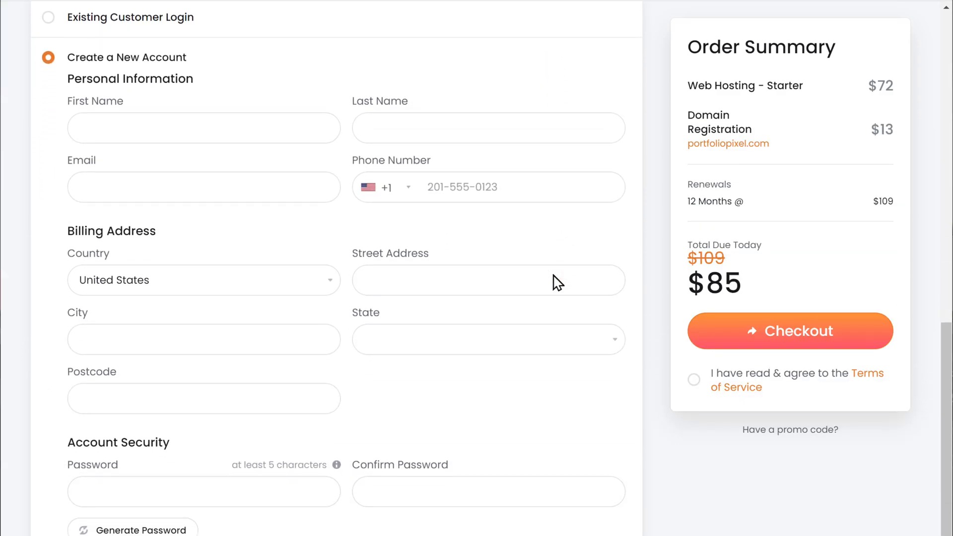
# Step: Fill in account, billing and card details, accept the terms and check out
pyautogui.click(790, 330)
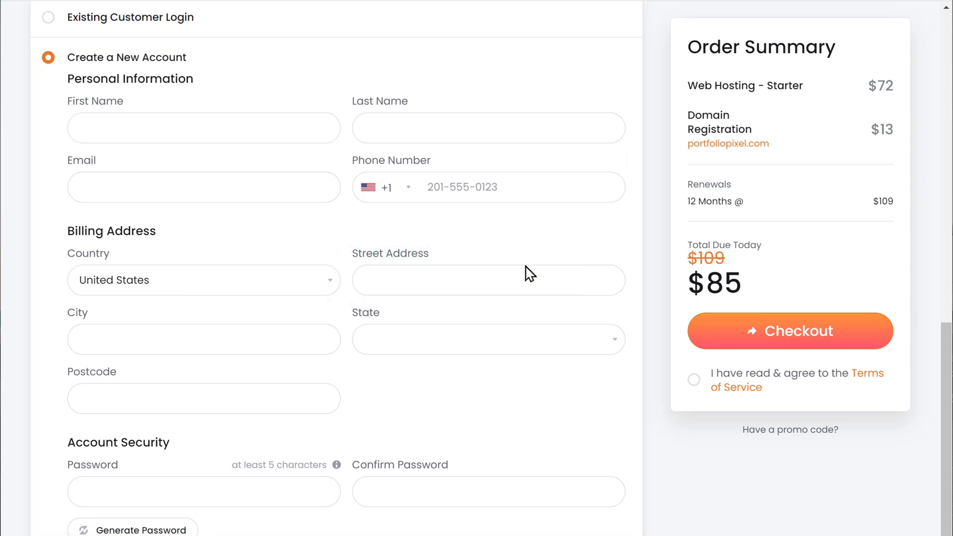
pyautogui.scroll(-3)
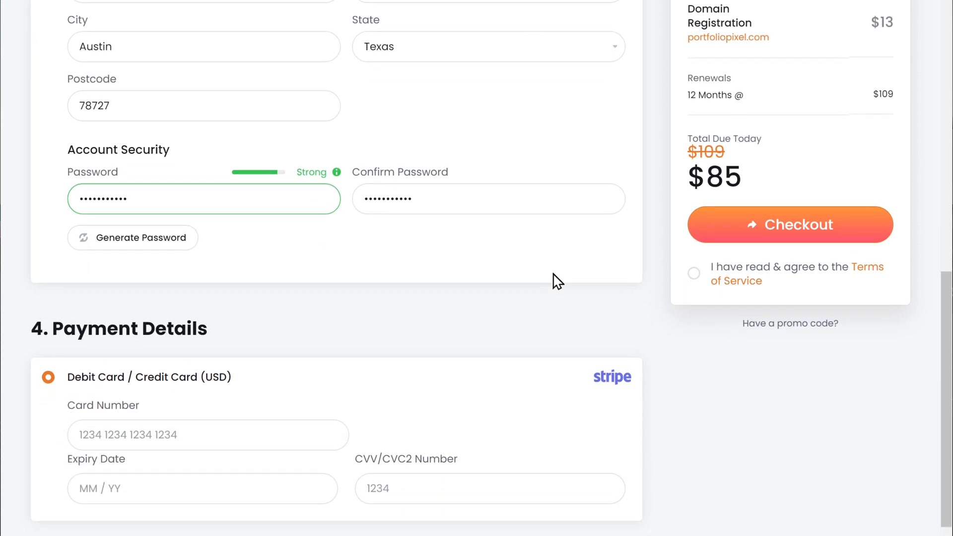
pyautogui.scroll(-3)
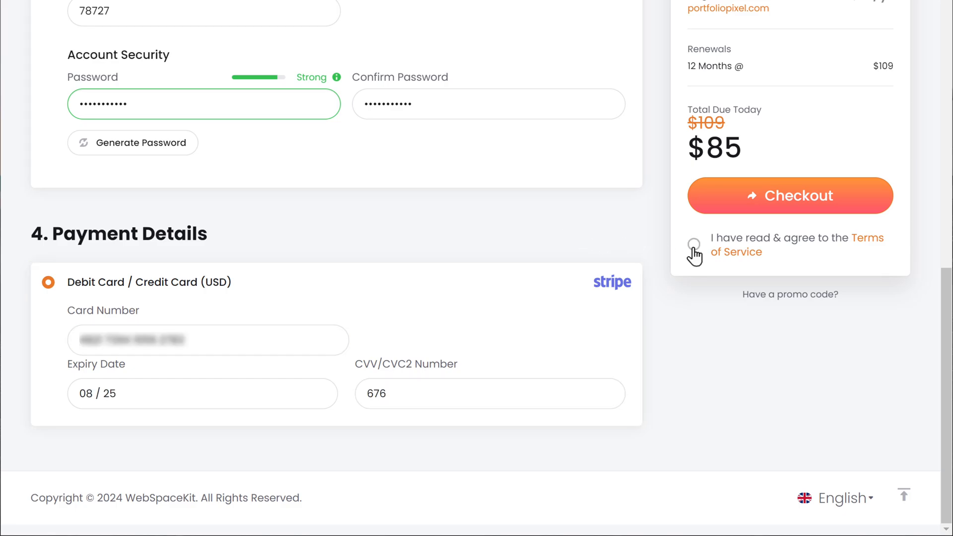
pyautogui.click(694, 244)
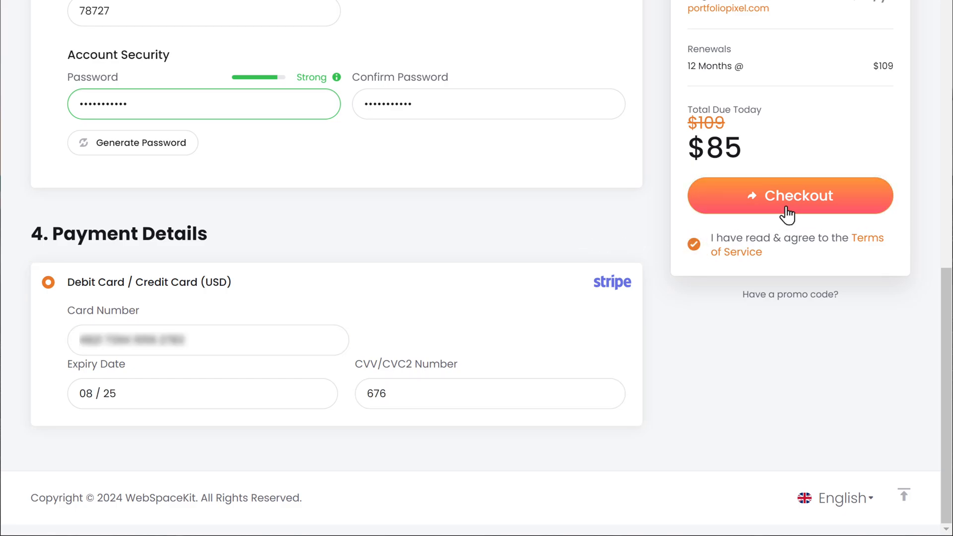
pyautogui.click(789, 196)
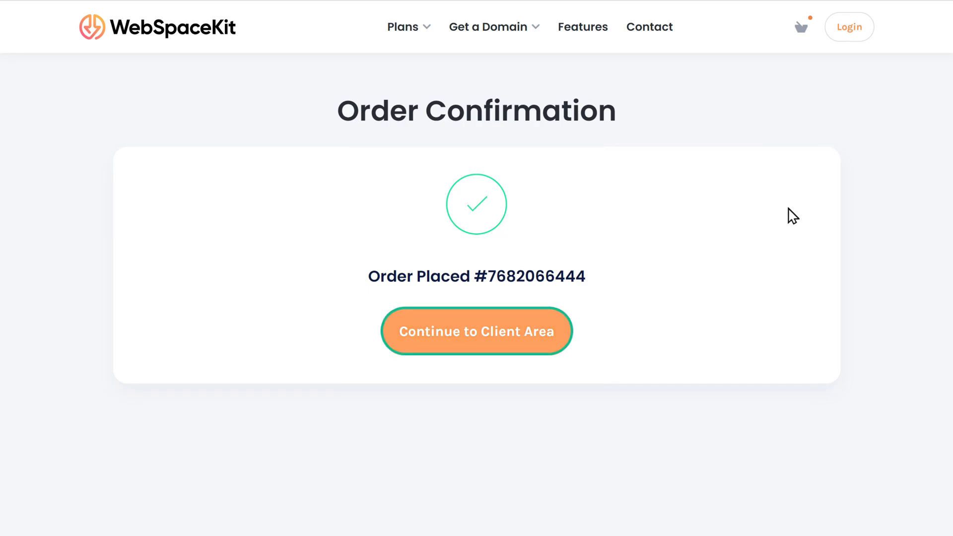
# Step: Continue from the order confirmation to the client area dashboard
pyautogui.click(476, 332)
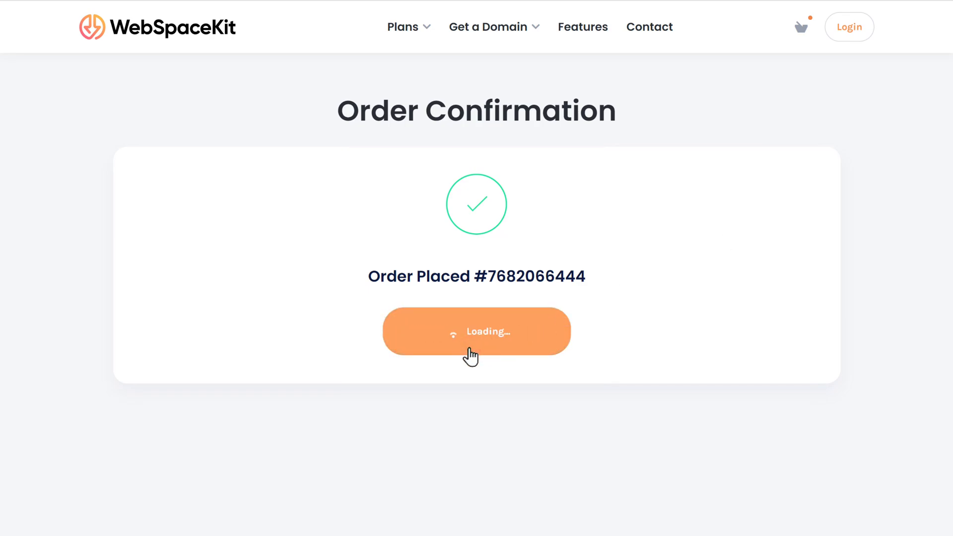
pyautogui.click(476, 332)
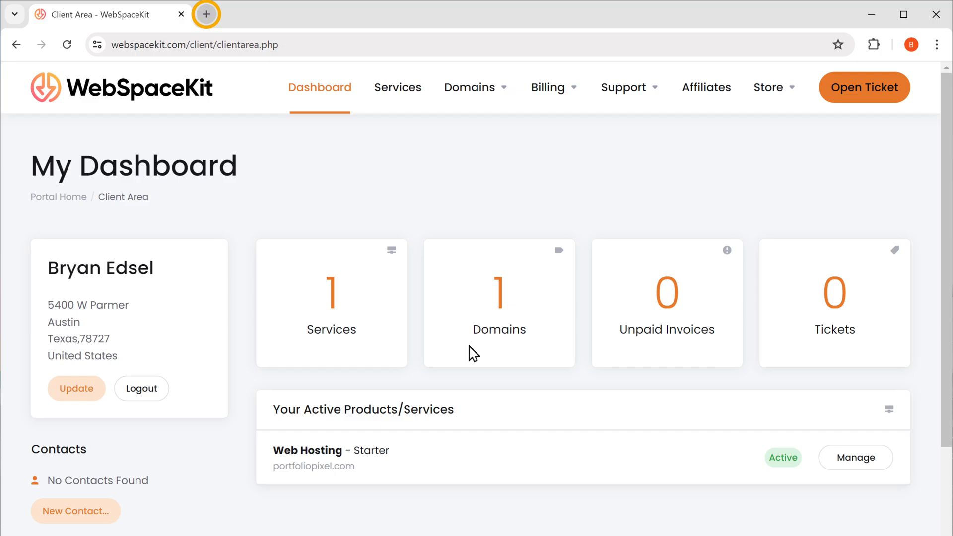
# Step: Load portfoliopixel.com in a new browser tab to see the placeholder page
pyautogui.click(205, 14)
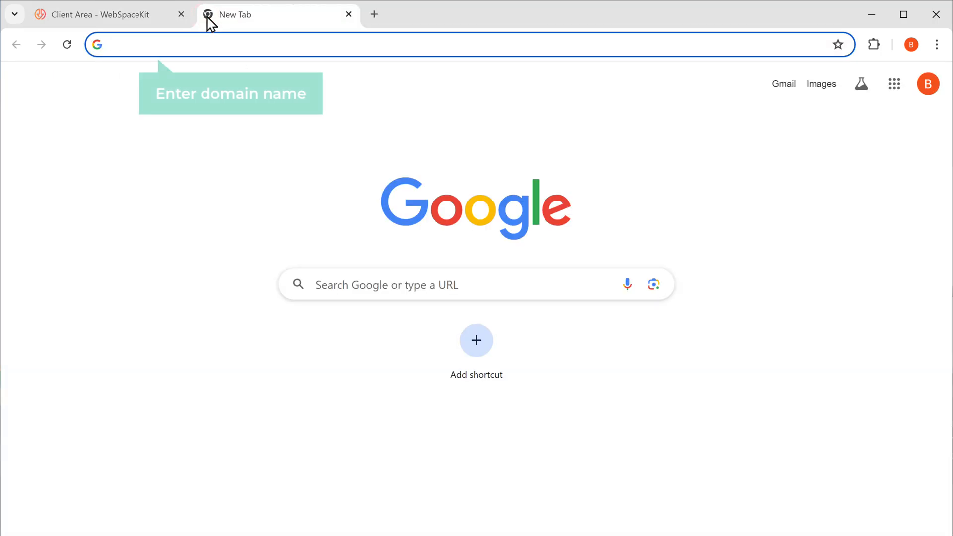
pyautogui.write('portfoliopixe')
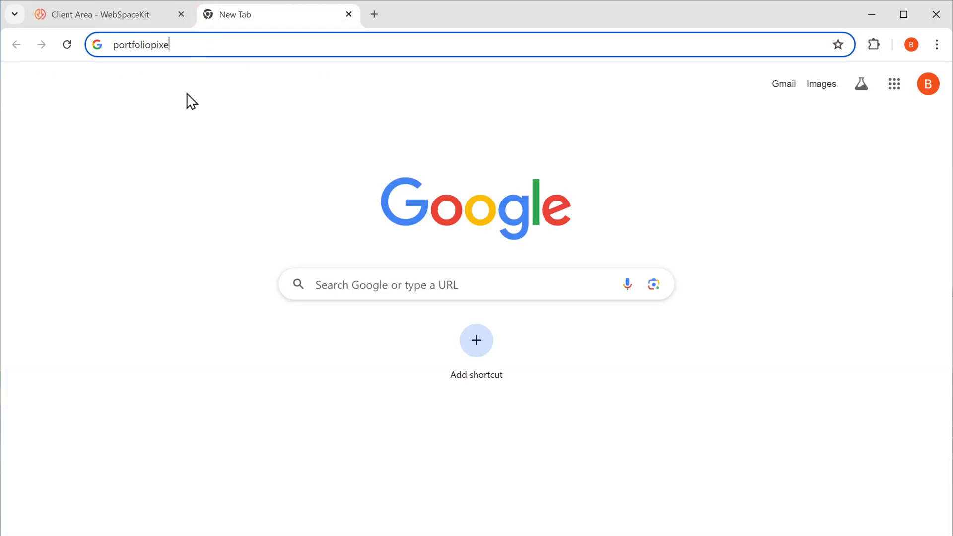
pyautogui.press('Return')
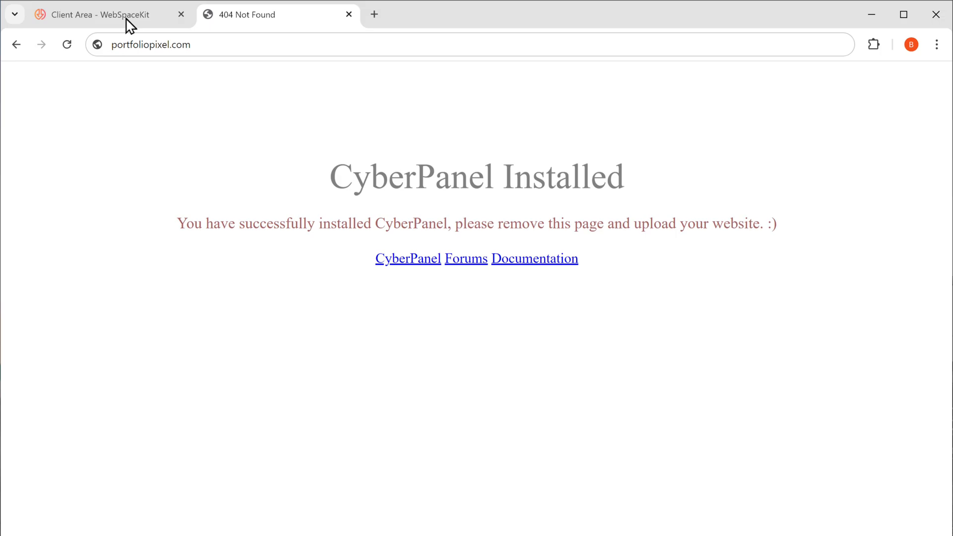
# Step: Log in to the CyberPanel control panel from the Starter hosting service details
pyautogui.click(91, 14)
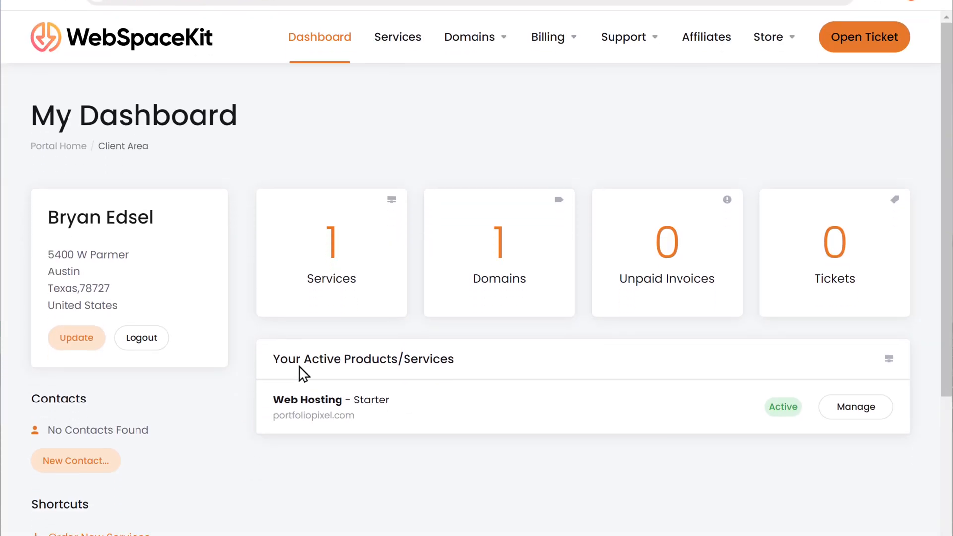
pyautogui.click(855, 407)
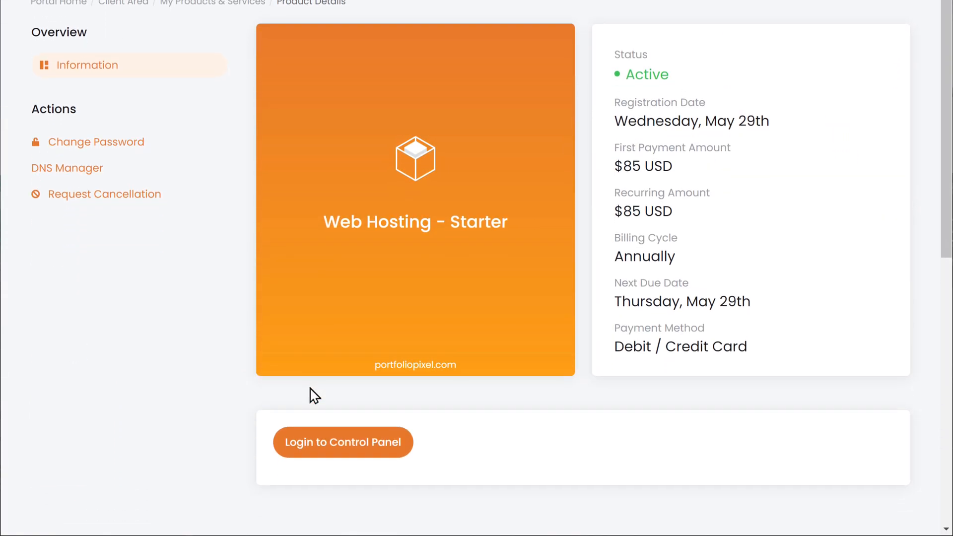
pyautogui.moveTo(363, 456)
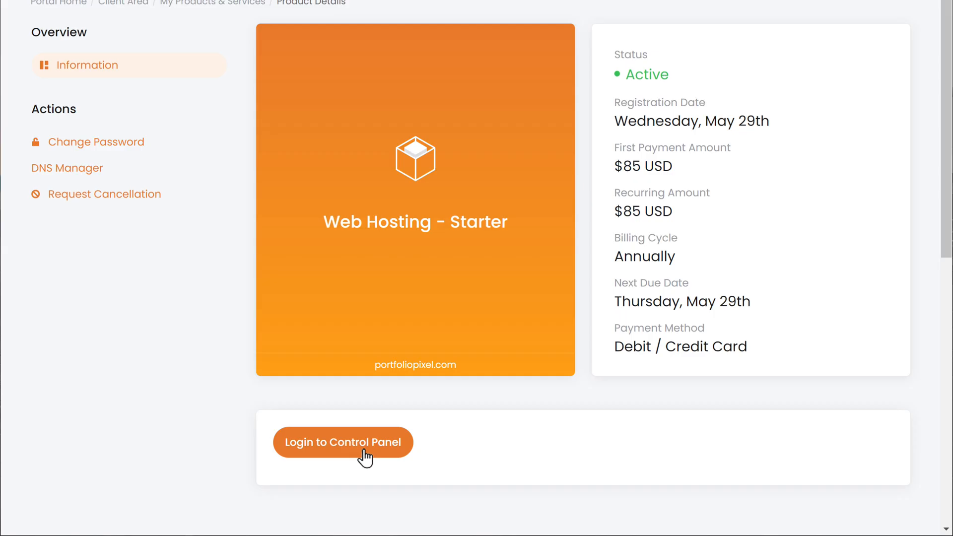
pyautogui.click(343, 442)
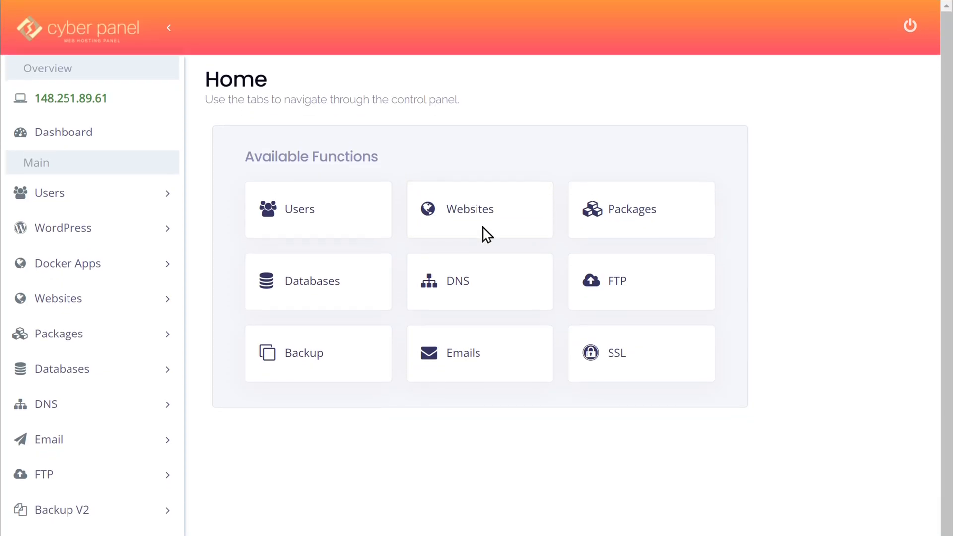
# Step: Reach portfoliopixel.com's public_html folder in the CyberPanel file manager
pyautogui.click(480, 209)
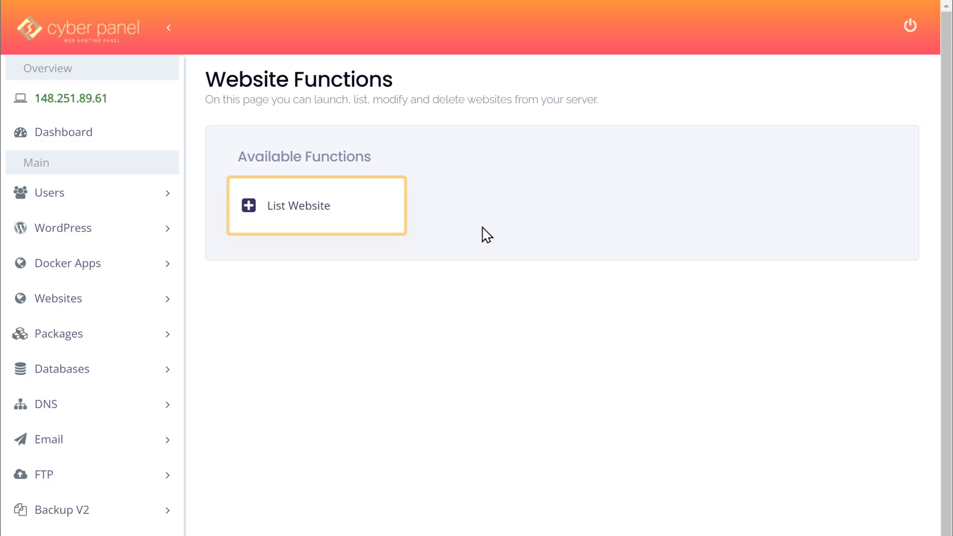
pyautogui.click(298, 206)
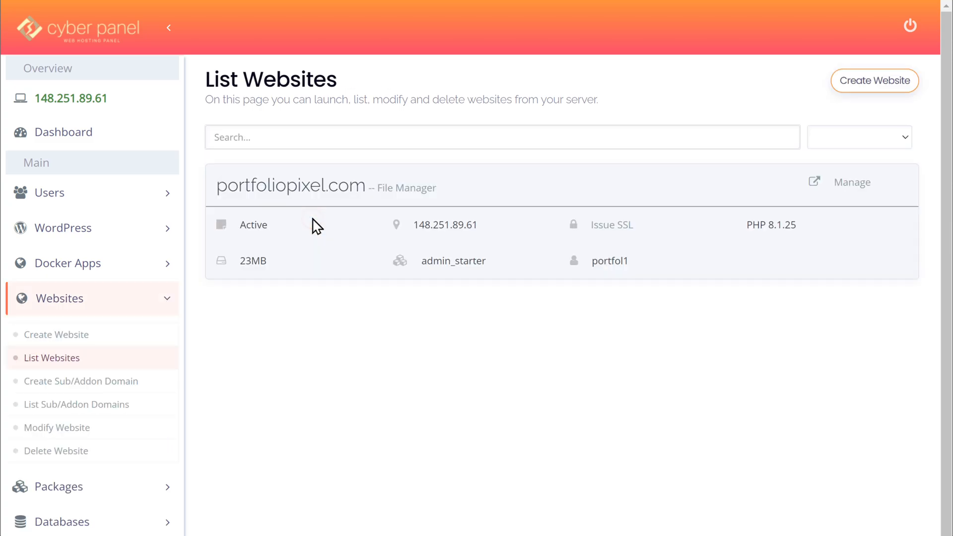
pyautogui.moveTo(404, 188)
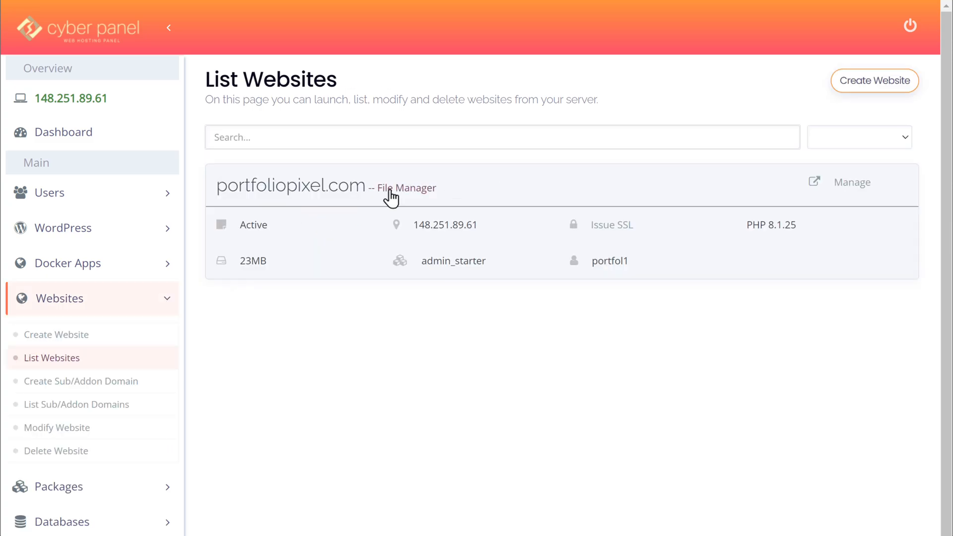
pyautogui.click(405, 187)
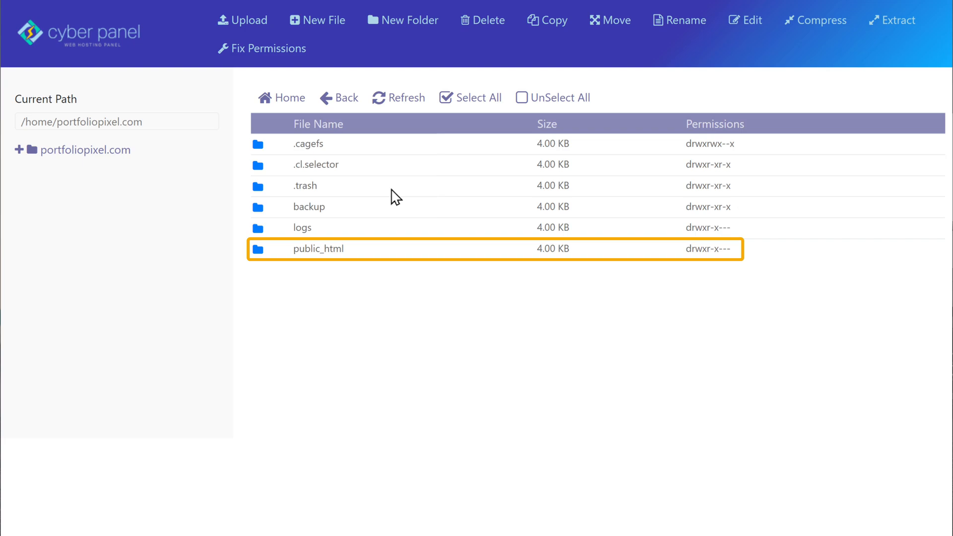
pyautogui.click(334, 248)
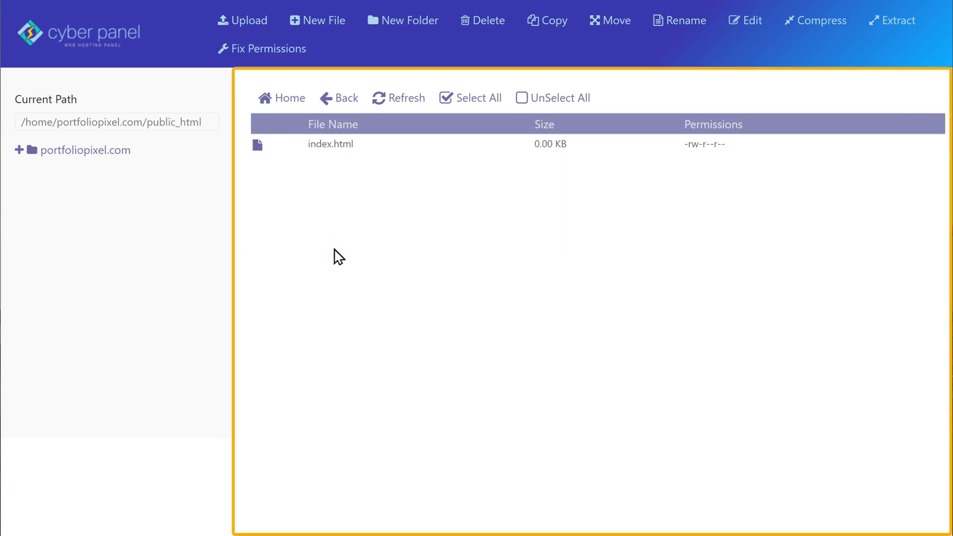
pyautogui.click(330, 144)
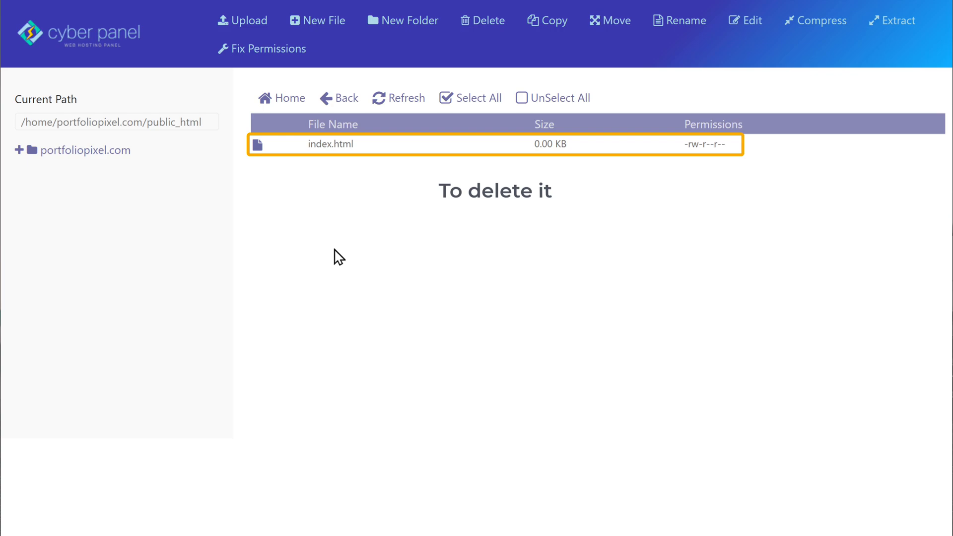
# Step: Permanently delete the placeholder index.html, leaving public_html empty
pyautogui.click(330, 144)
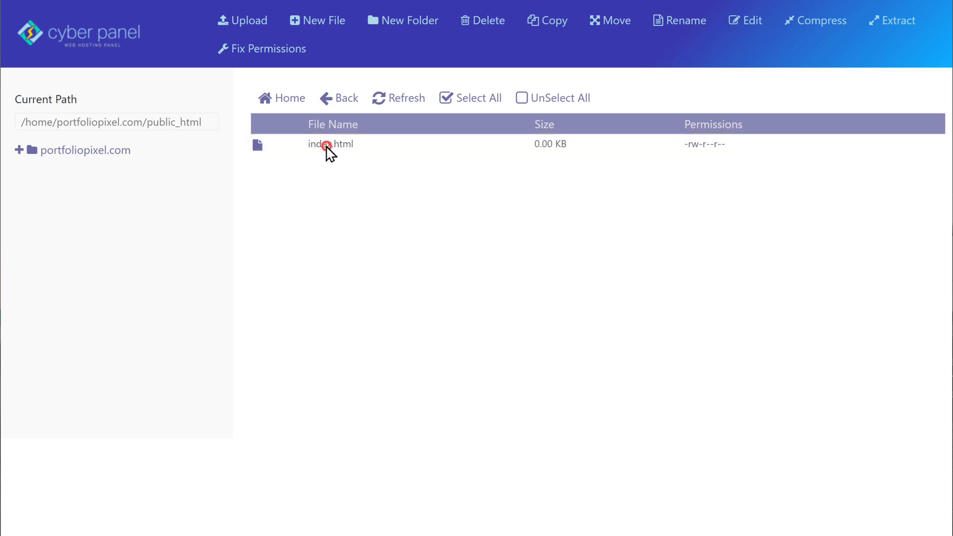
pyautogui.click(330, 144)
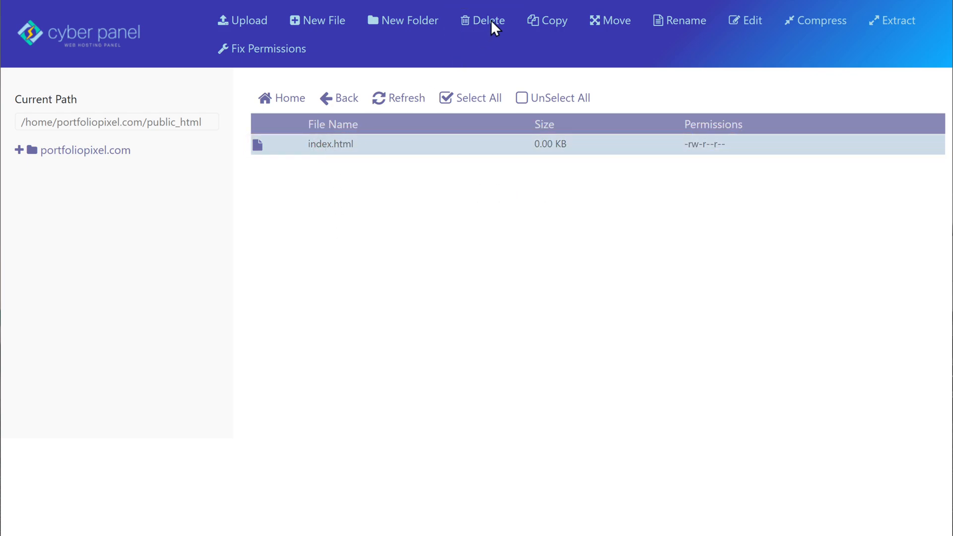
pyautogui.click(483, 20)
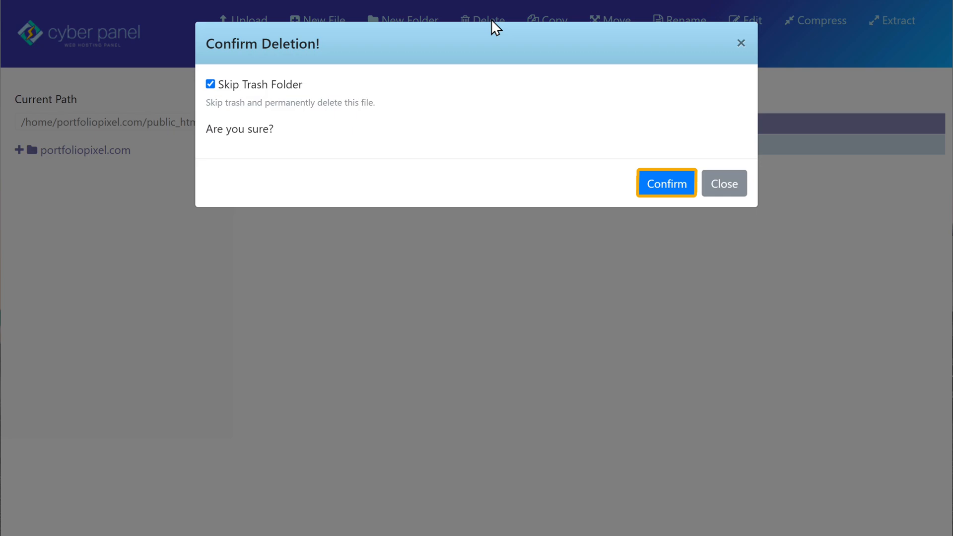
pyautogui.click(666, 183)
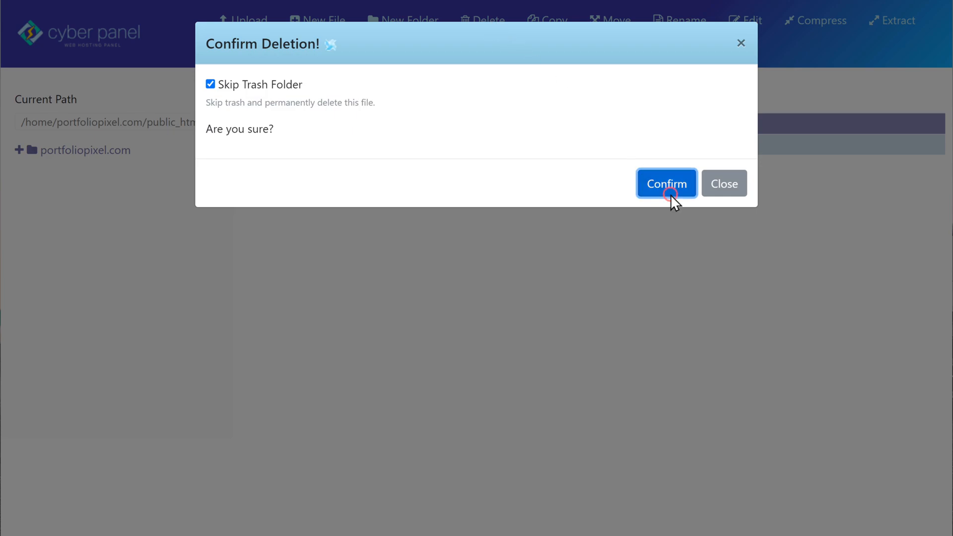
pyautogui.click(667, 182)
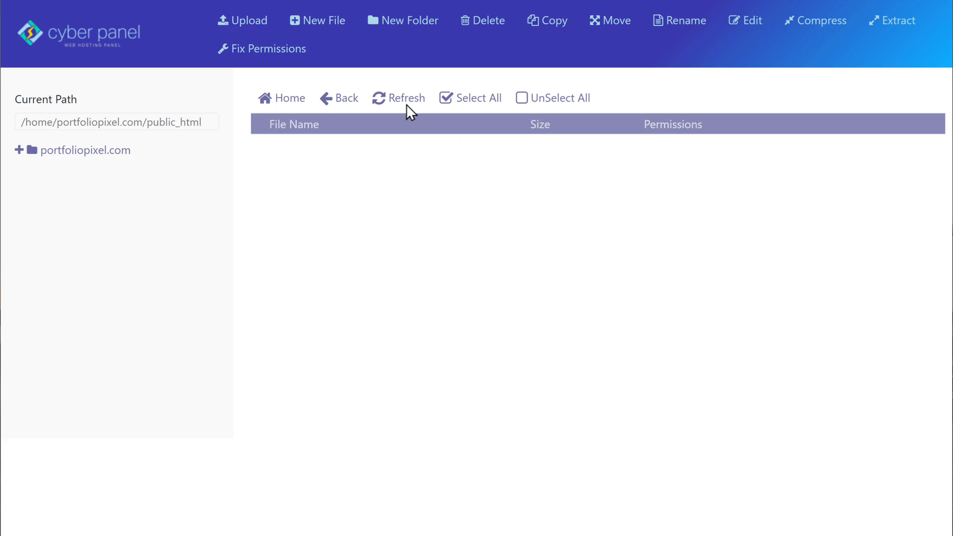
# Step: From the upload dialog, zip all portfolio files into Portfolio.zip in Explorer
pyautogui.click(243, 20)
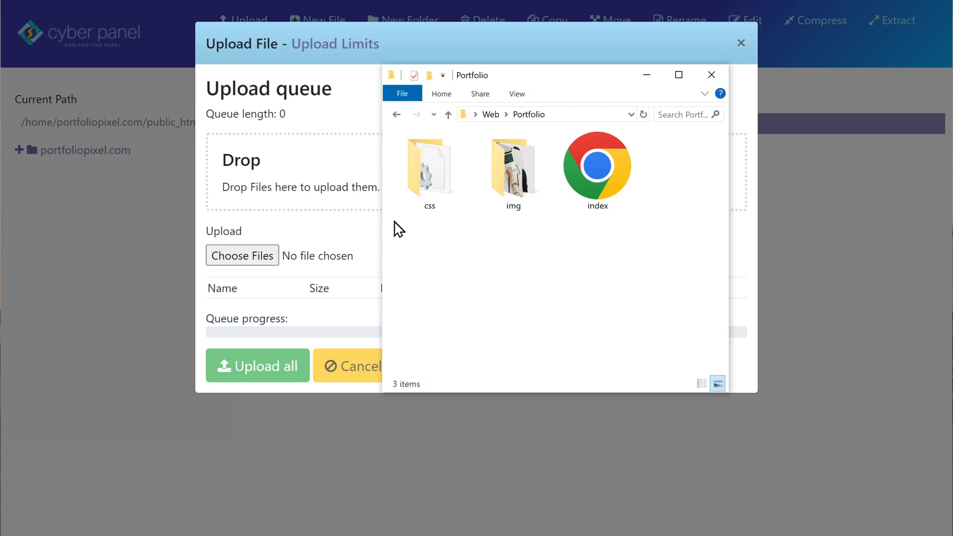
pyautogui.moveTo(550, 240)
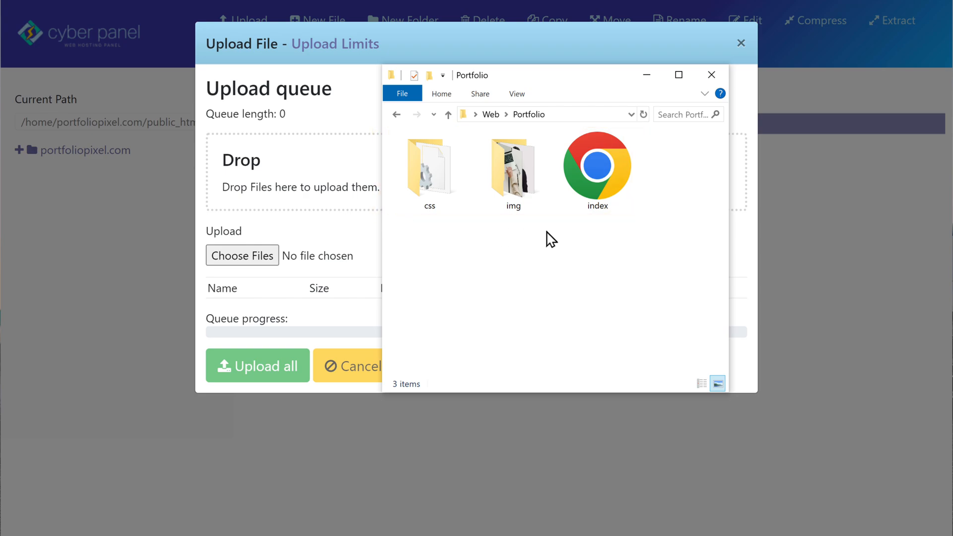
pyautogui.press('ctrl+a')
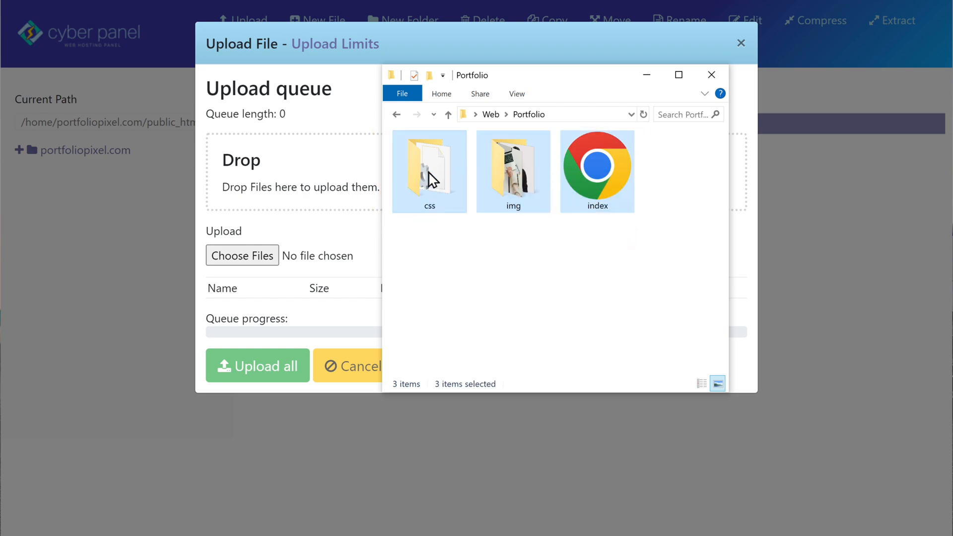
pyautogui.rightClick(430, 177)
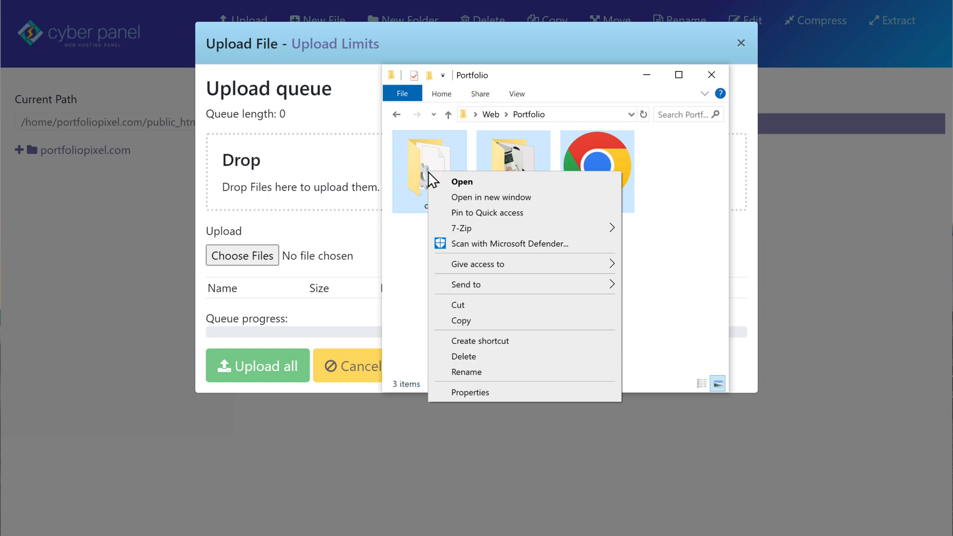
pyautogui.moveTo(481, 287)
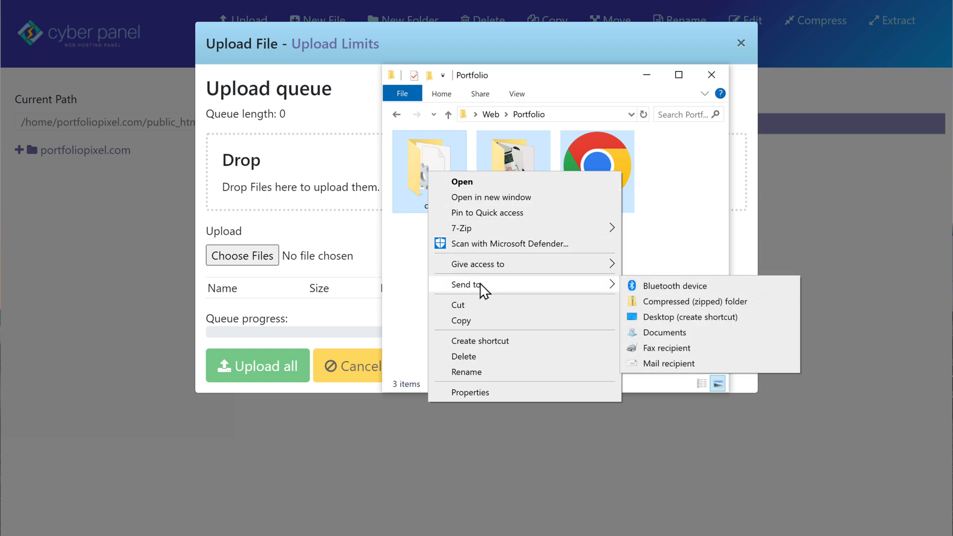
pyautogui.click(694, 302)
pyautogui.write('Por')
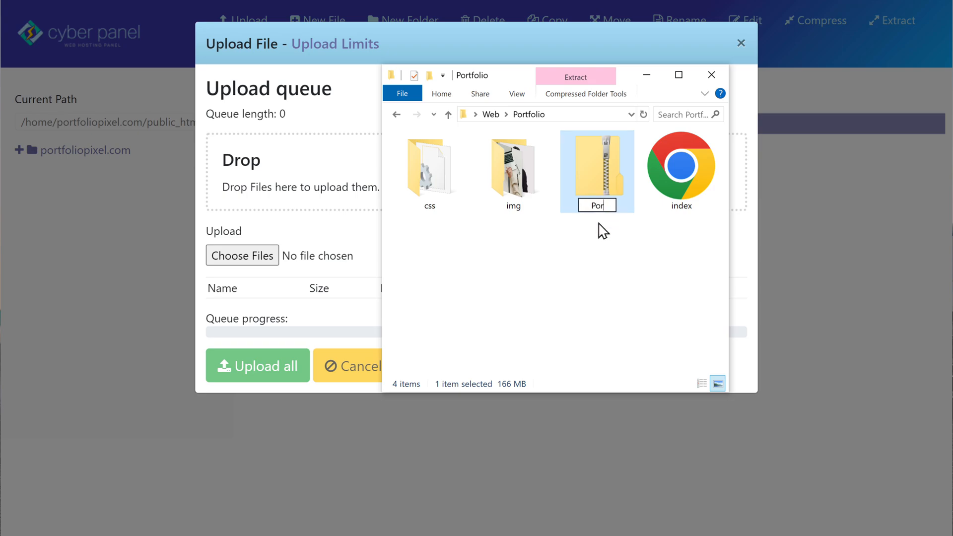
pyautogui.click(602, 274)
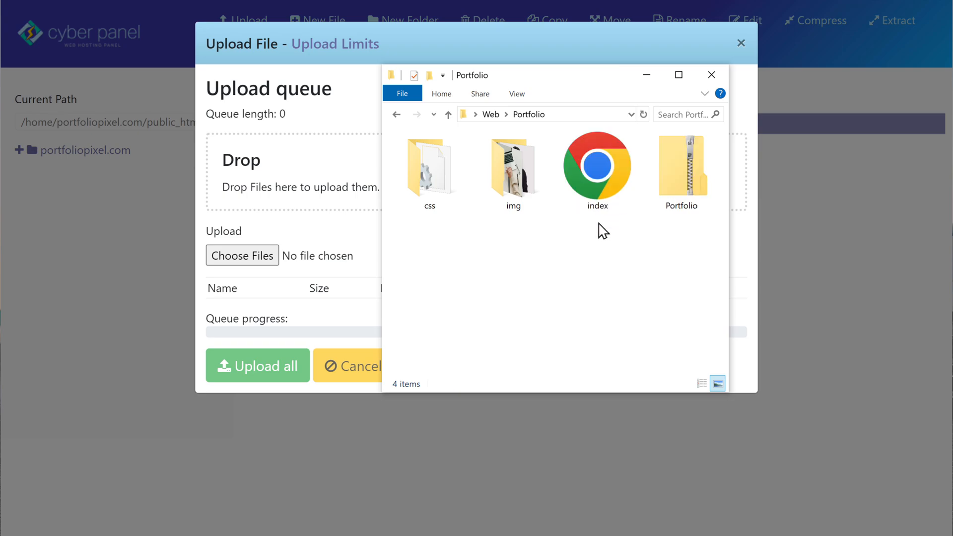
# Step: Upload the queued Portfolio.zip (166.09 MB) into public_html
pyautogui.click(680, 164)
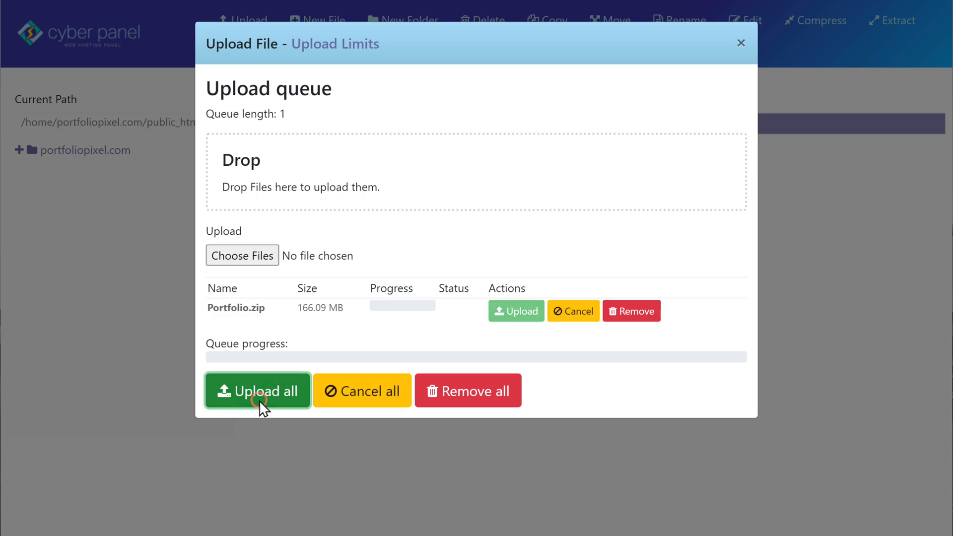
pyautogui.click(257, 391)
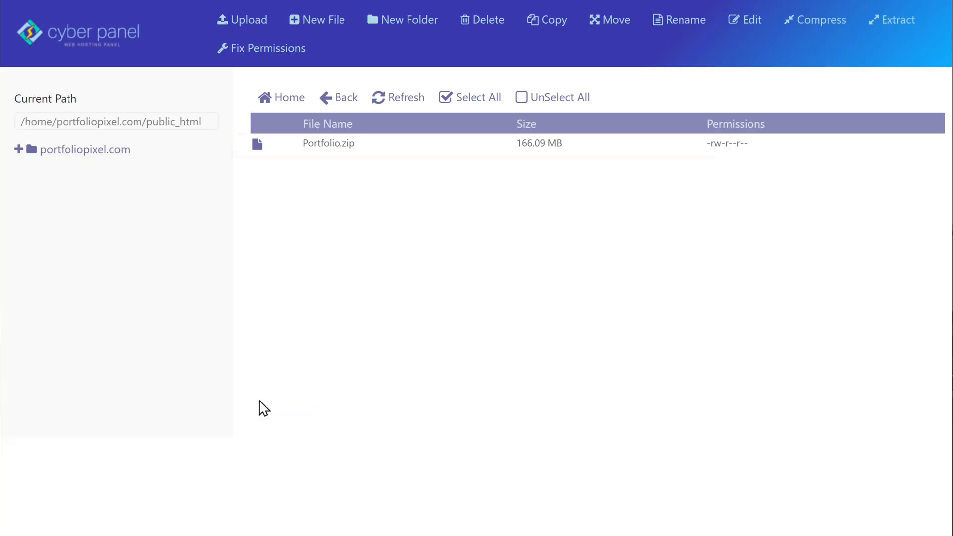
# Step: Extract Portfolio.zip into public_html so the css, img folders and index file appear
pyautogui.click(328, 143)
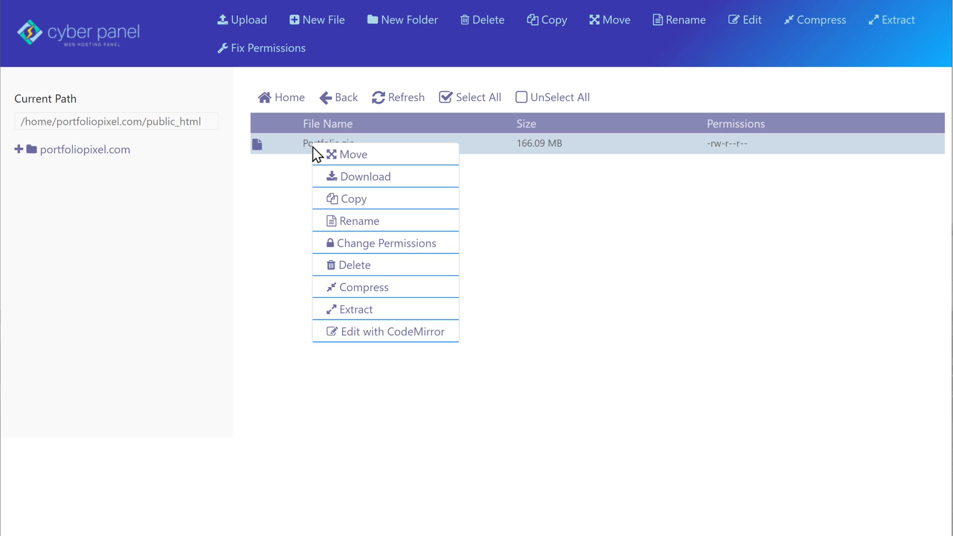
pyautogui.click(355, 309)
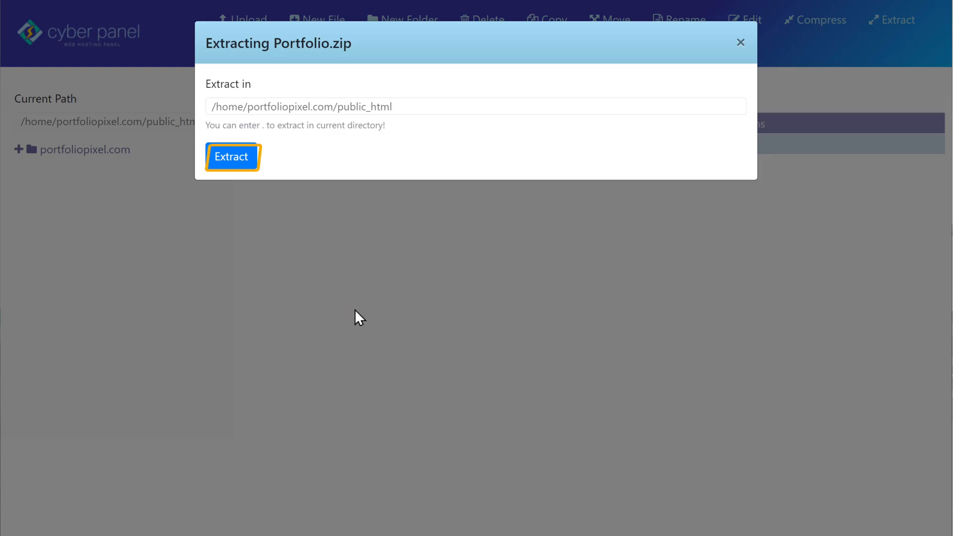
pyautogui.click(232, 157)
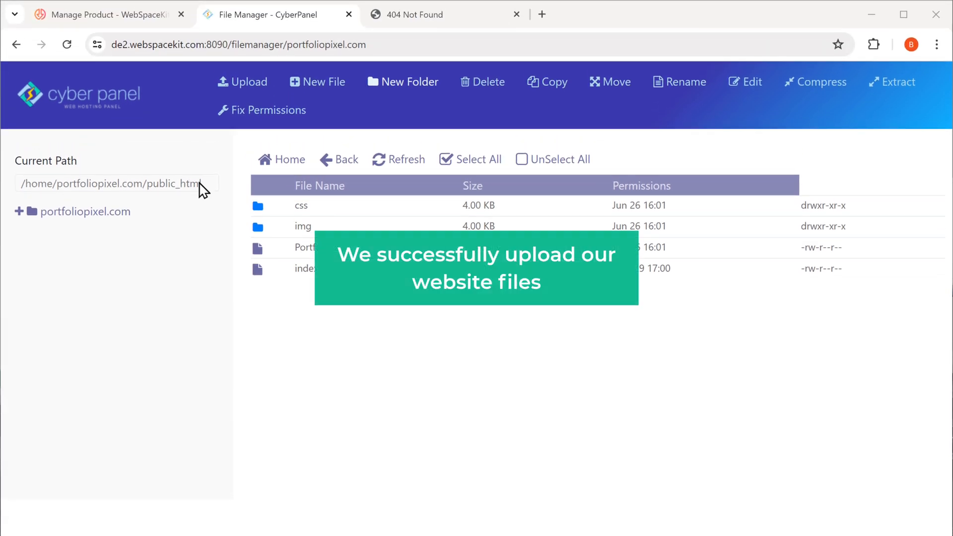
# Step: Reload portfoliopixel.com and scroll through the now-live portfolio homepage
pyautogui.click(444, 14)
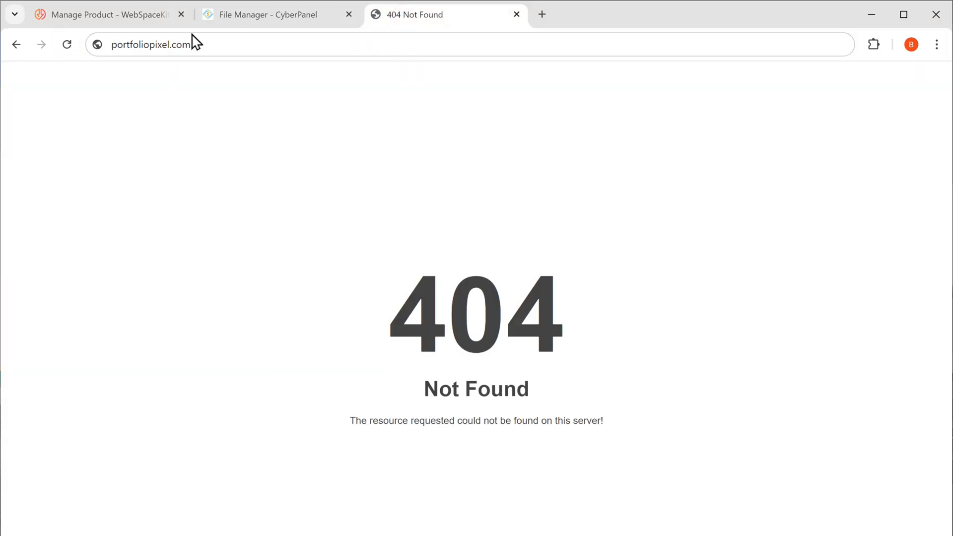
pyautogui.click(66, 45)
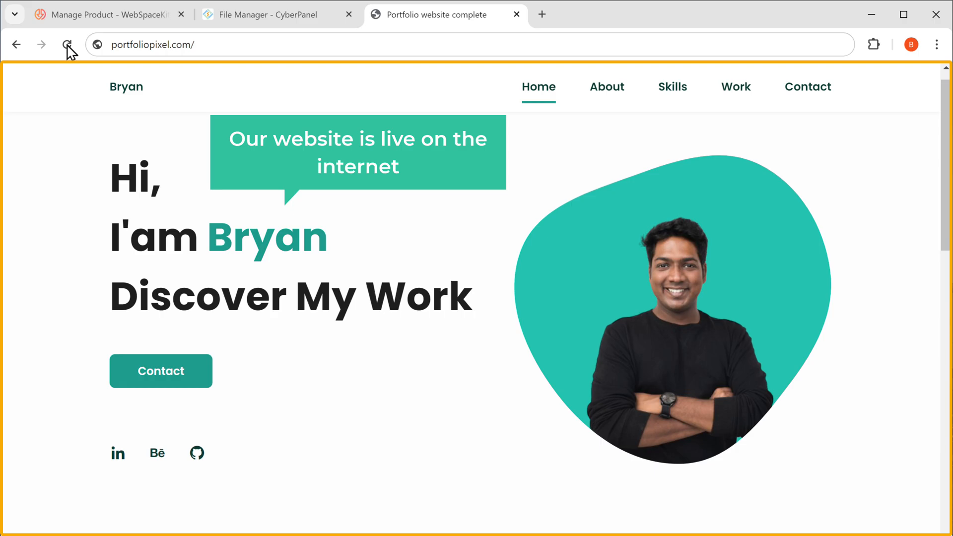
pyautogui.scroll(-3)
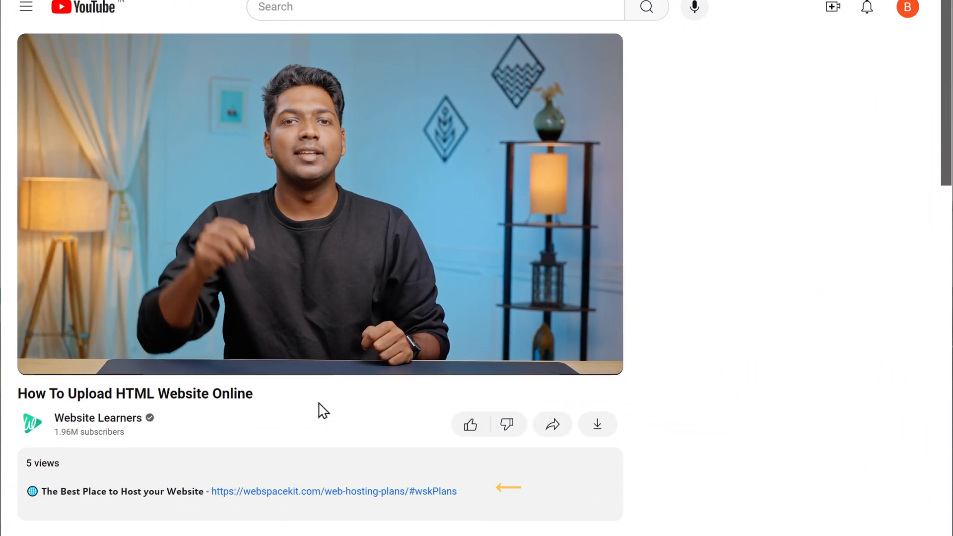
# Step: Follow the webspacekit.com web-hosting-plans link from the video description
pyautogui.click(332, 492)
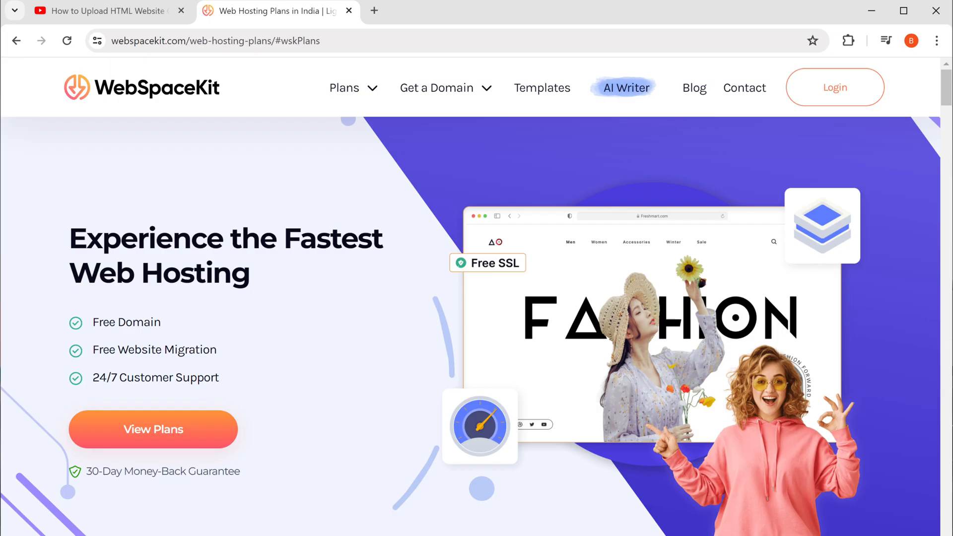